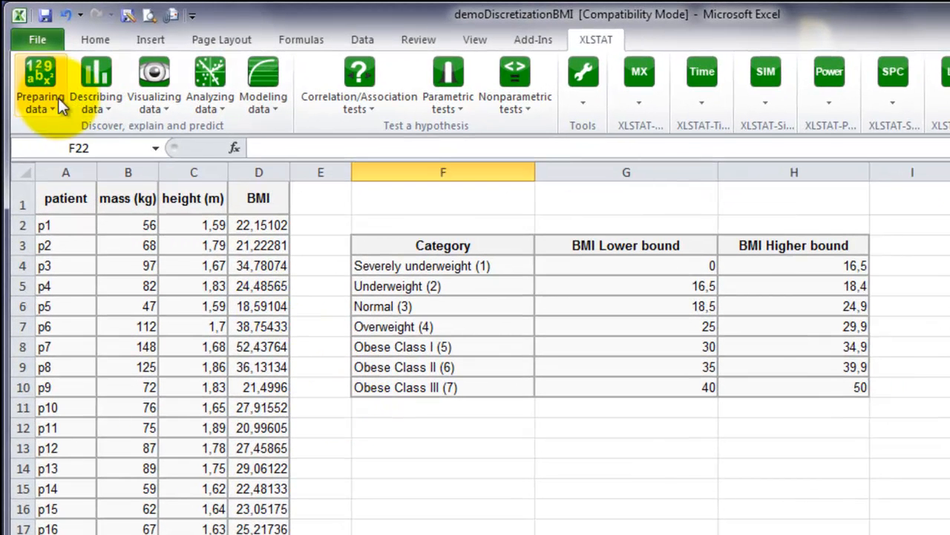
pyautogui.moveTo(39, 85)
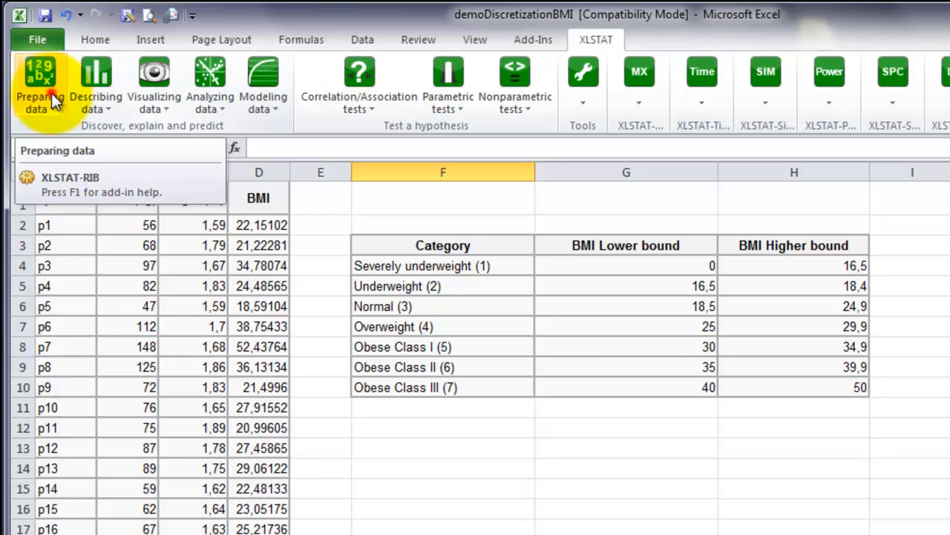
# - Open XLSTAT's Discretization dialog from the Preparing data menu
pyautogui.click(39, 84)
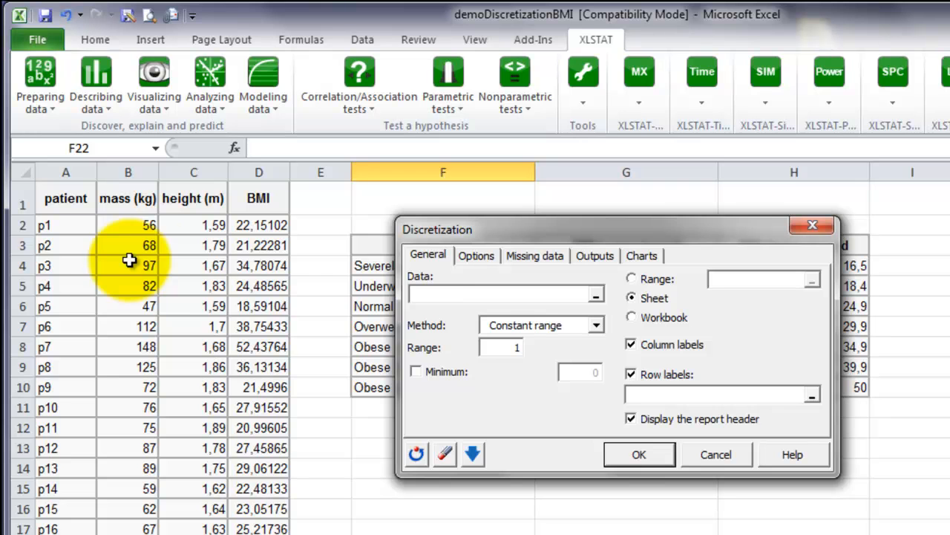
pyautogui.moveTo(597, 297)
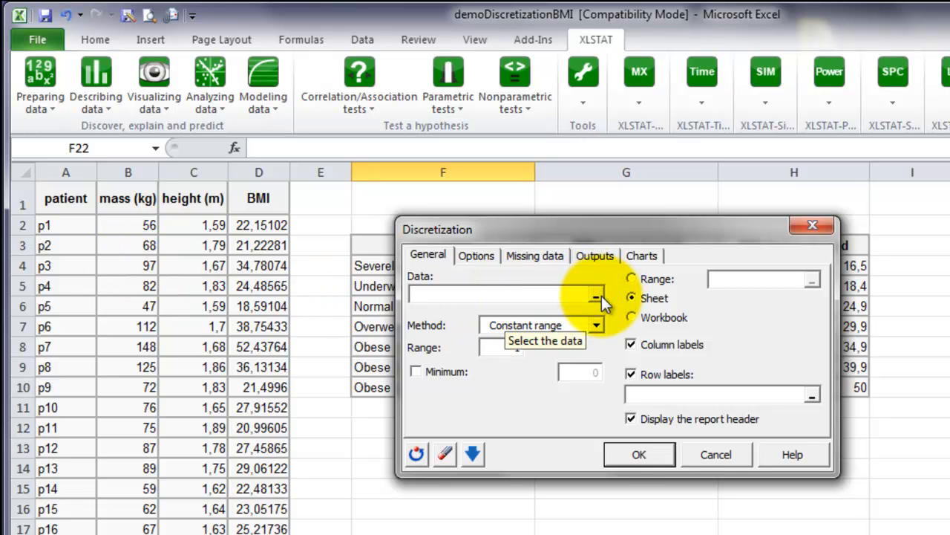
# - Pick the BMI column D (Data!$D:$D) as the data to discretize
pyautogui.click(596, 298)
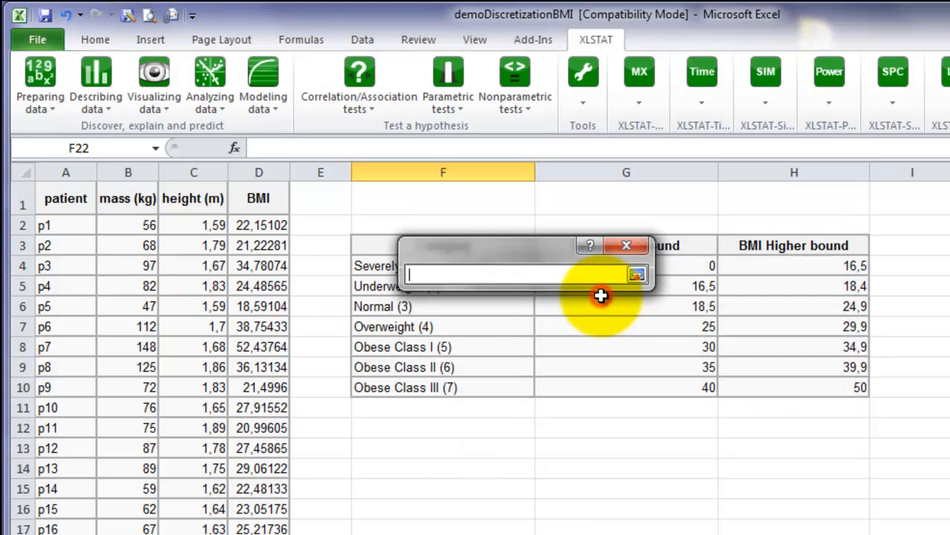
pyautogui.click(258, 171)
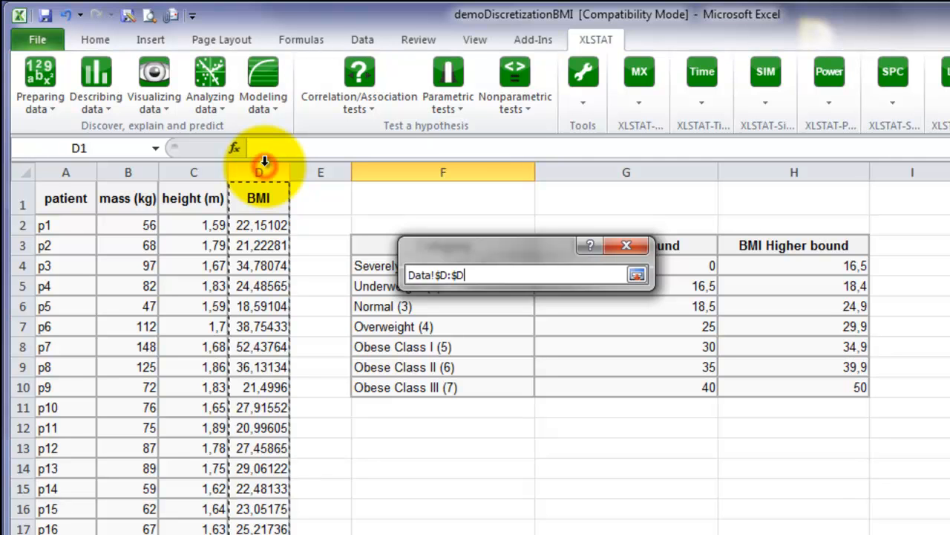
pyautogui.click(637, 275)
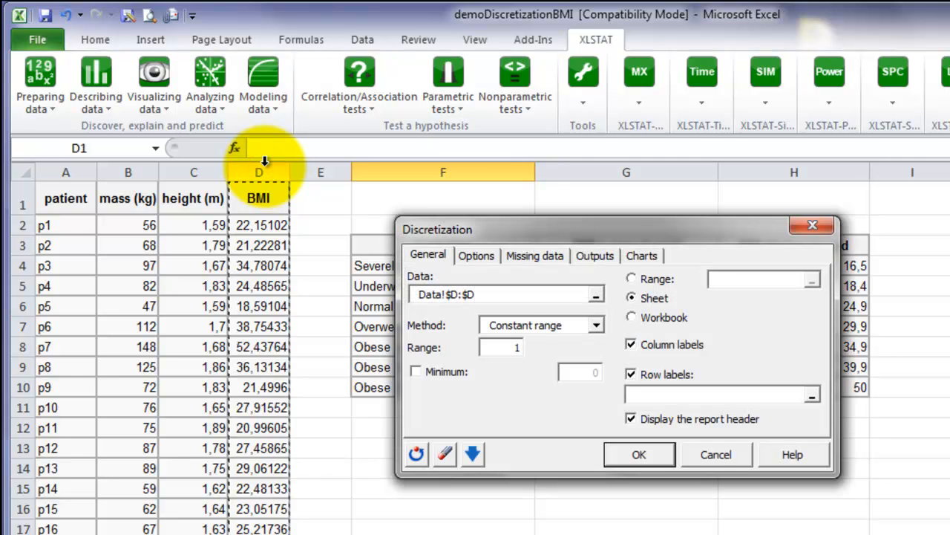
pyautogui.moveTo(590, 330)
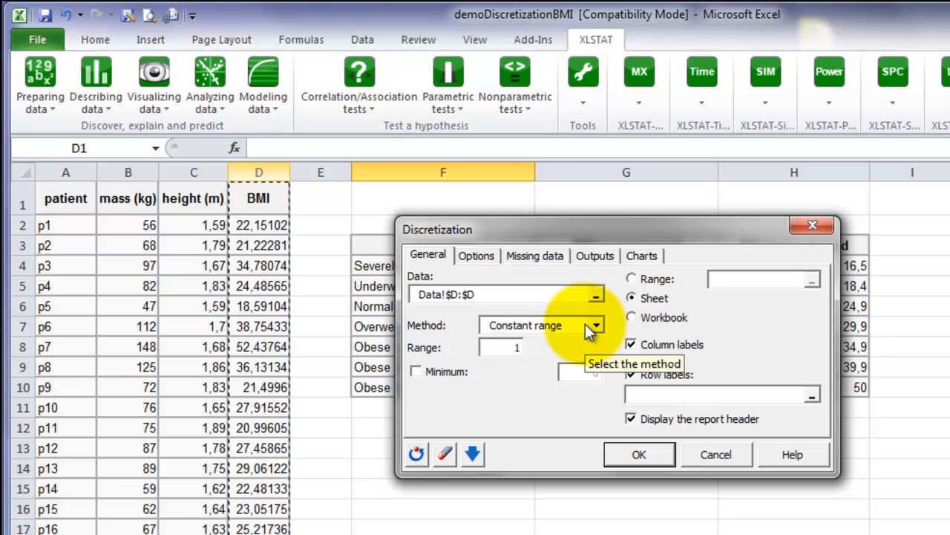
# - Open the Method dropdown to list the discretization methods
pyautogui.click(595, 326)
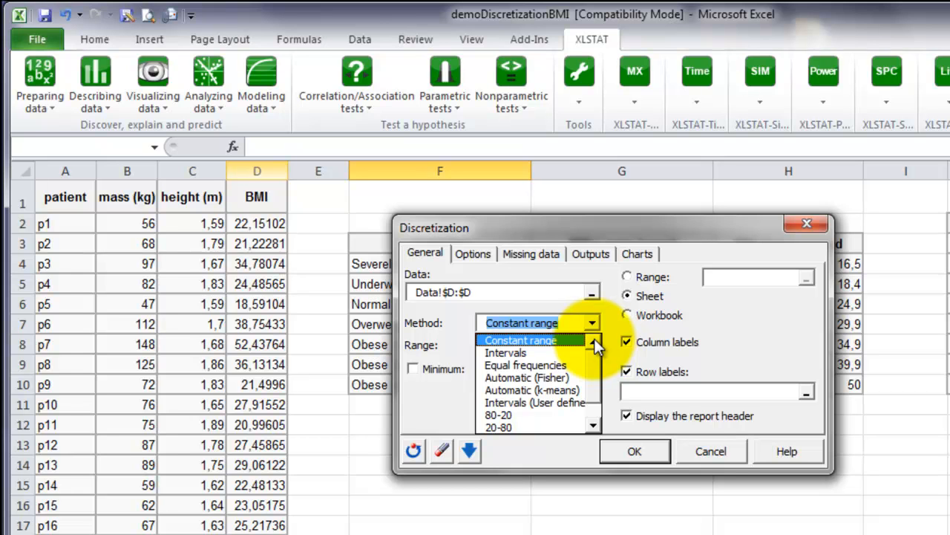
pyautogui.moveTo(594, 349)
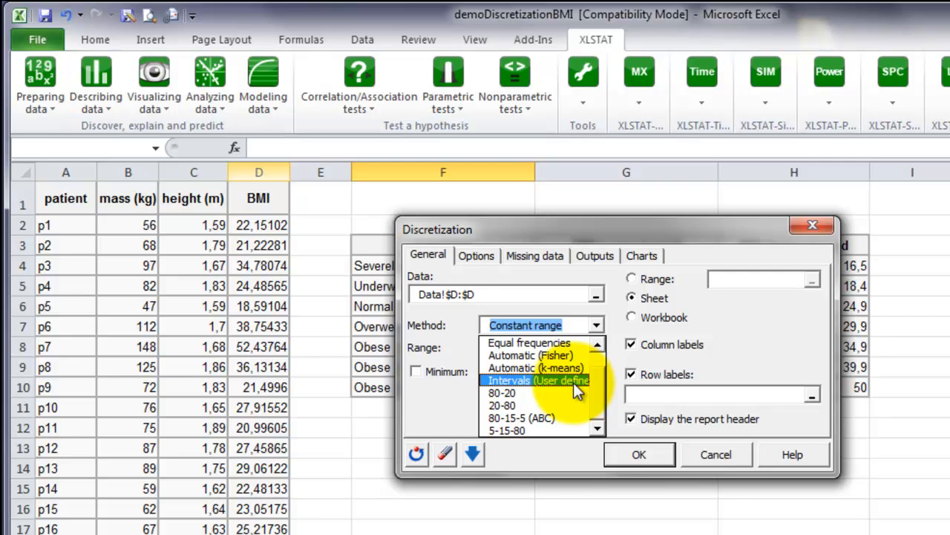
# - Choose Intervals (User defined) and select Bounds for XLSTAT cells J2:J8 as limits
pyautogui.click(539, 380)
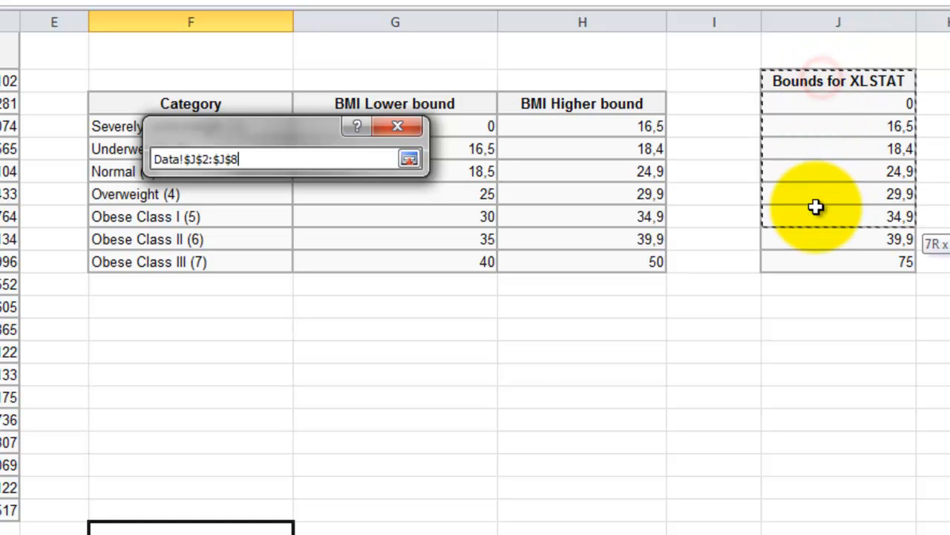
pyautogui.moveTo(815, 207); pyautogui.dragTo(832, 255)
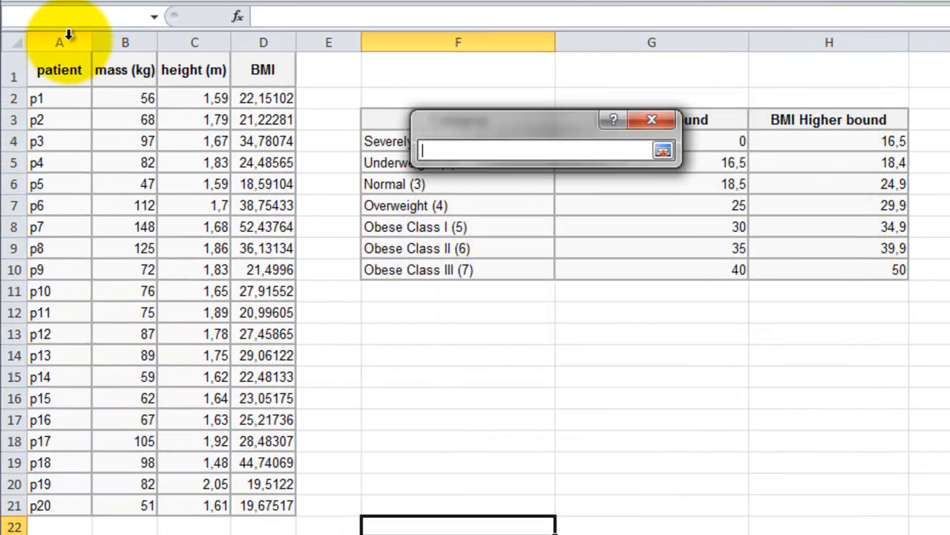
# - Set row labels to the patient names in column A (Data!$A:$A)
pyautogui.click(58, 42)
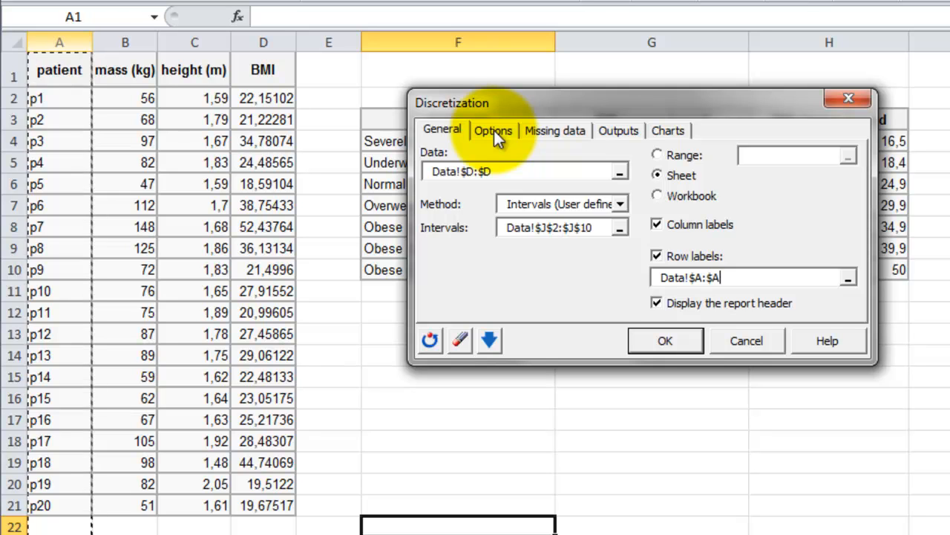
# - Show the Options and Missing data settings, keeping missing data rejected
pyautogui.click(493, 130)
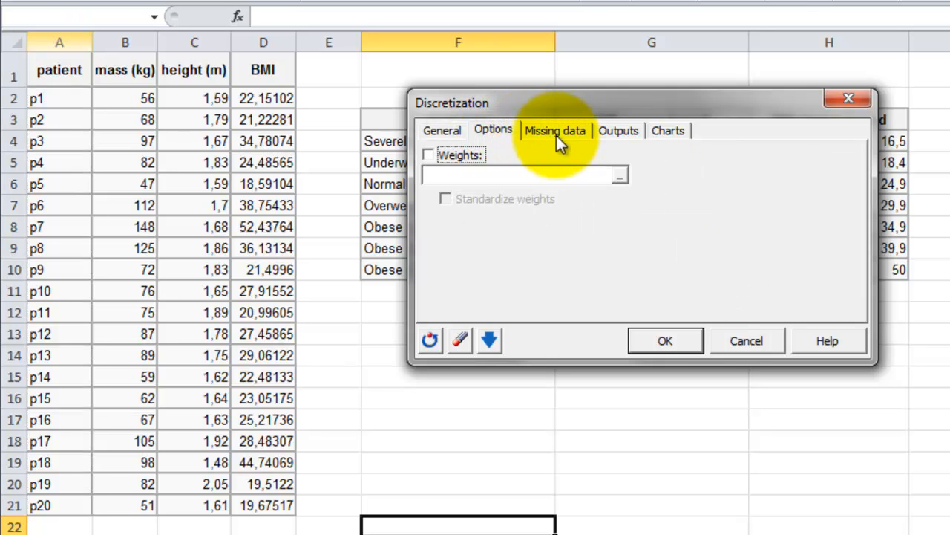
pyautogui.moveTo(570, 144)
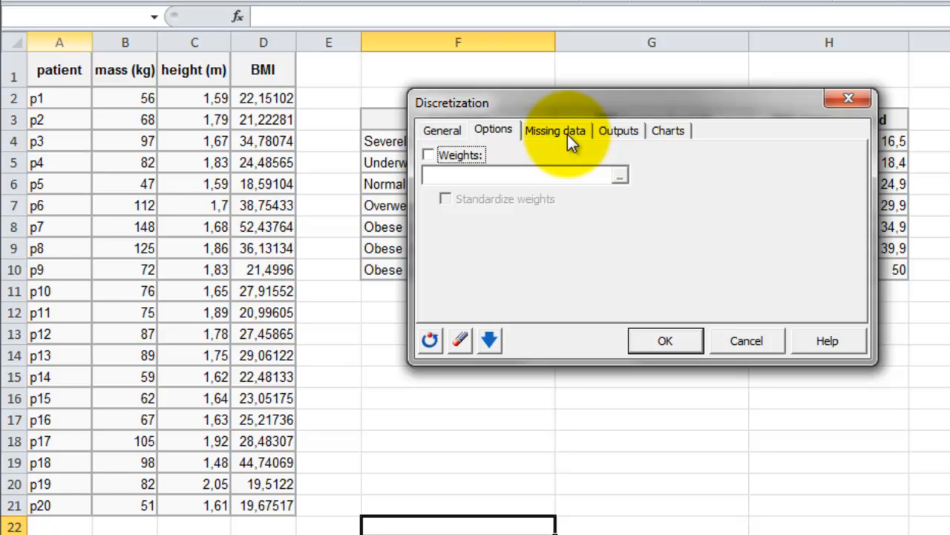
pyautogui.click(555, 130)
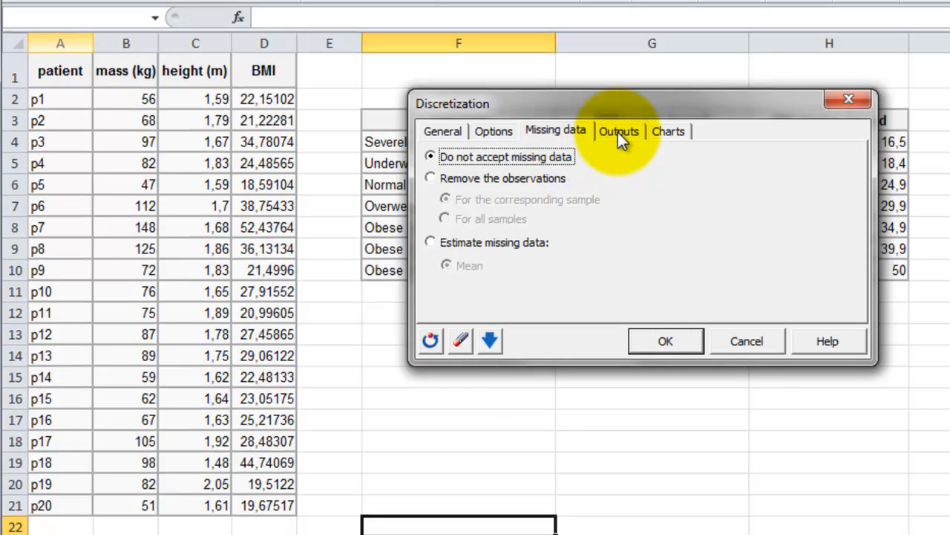
# - Enable Centroids and Results by class outputs alongside Results by object
pyautogui.click(618, 131)
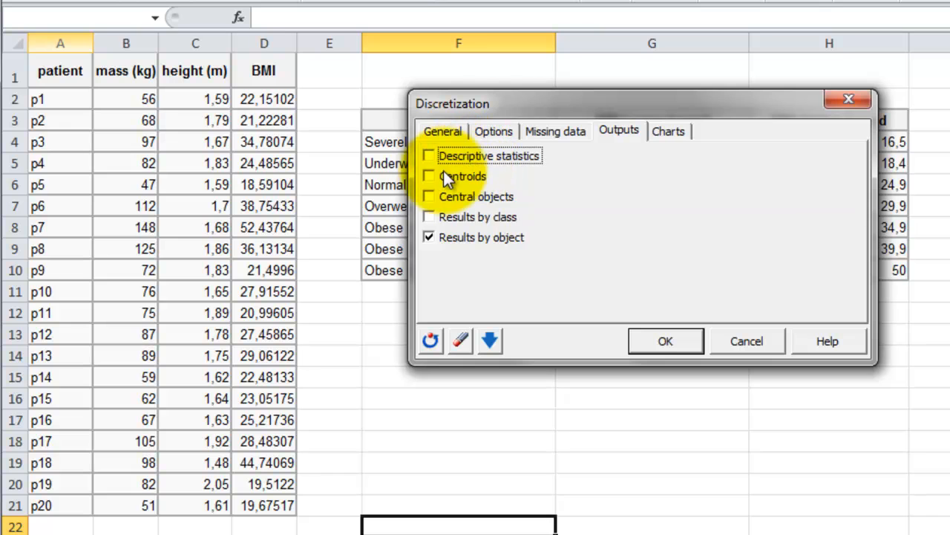
pyautogui.click(429, 176)
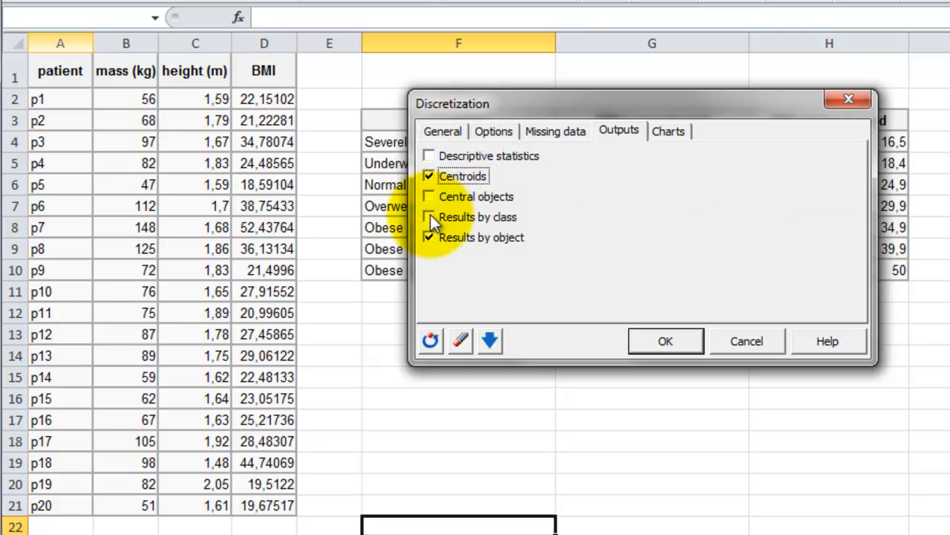
pyautogui.click(429, 216)
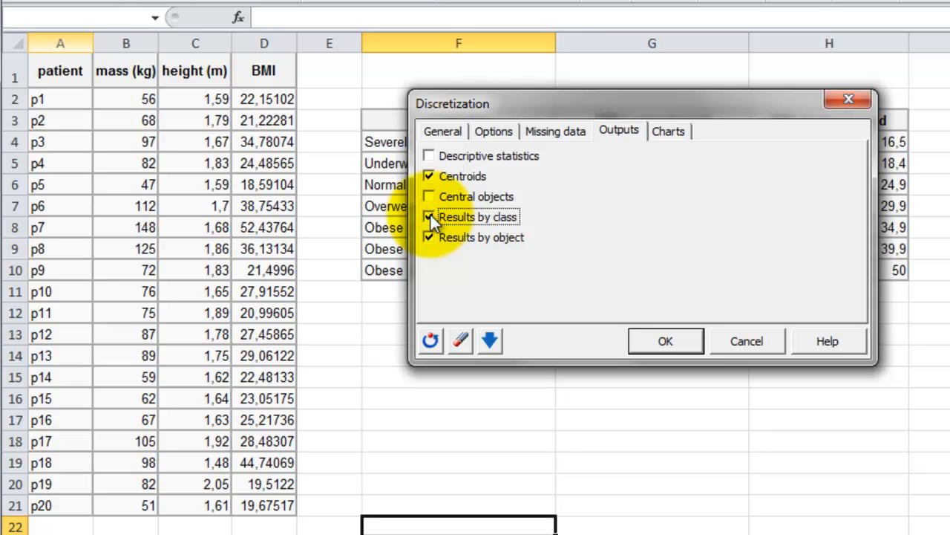
pyautogui.moveTo(675, 141)
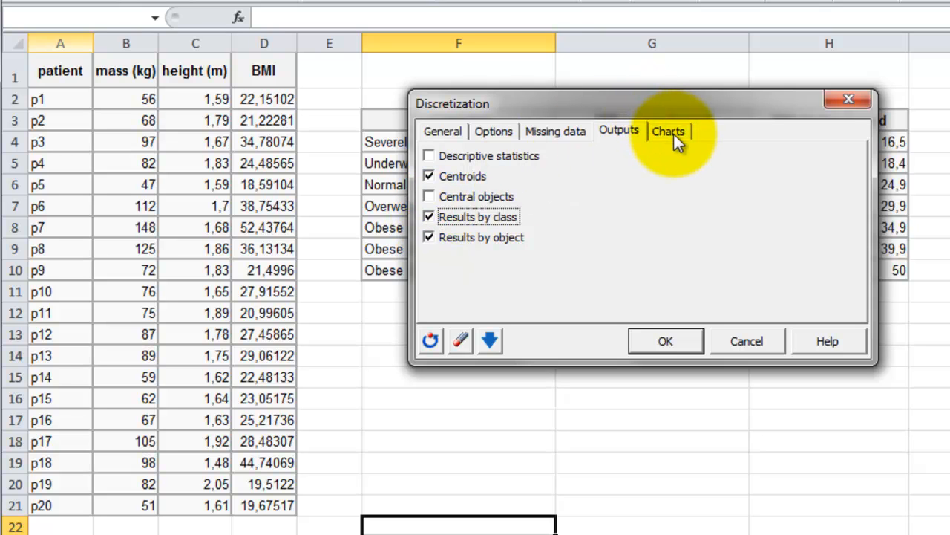
# - Turn on bar histograms in Charts and run the discretization with OK
pyautogui.click(668, 131)
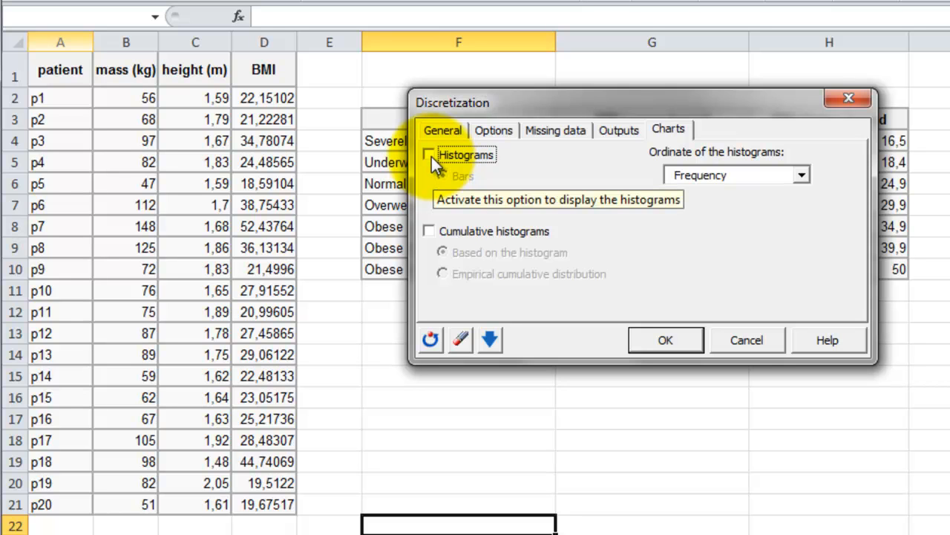
pyautogui.click(428, 154)
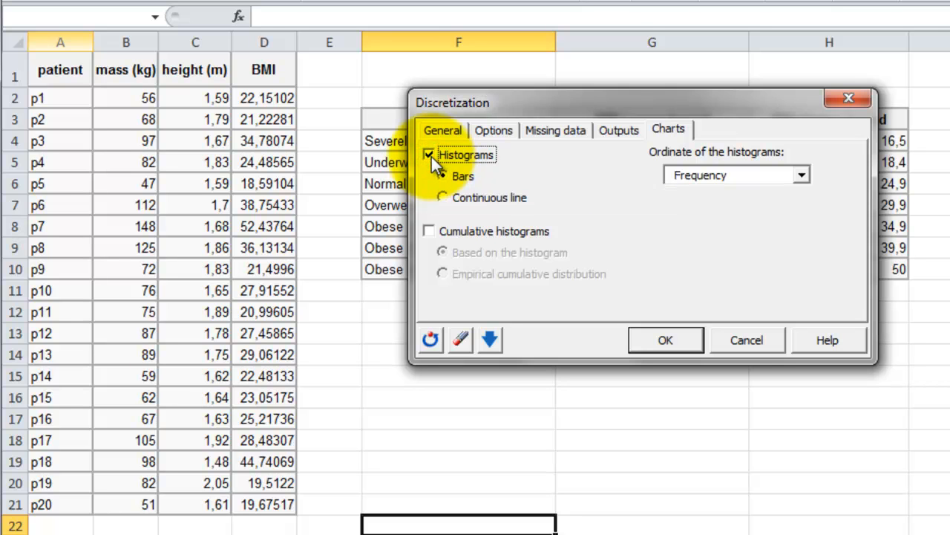
pyautogui.click(442, 176)
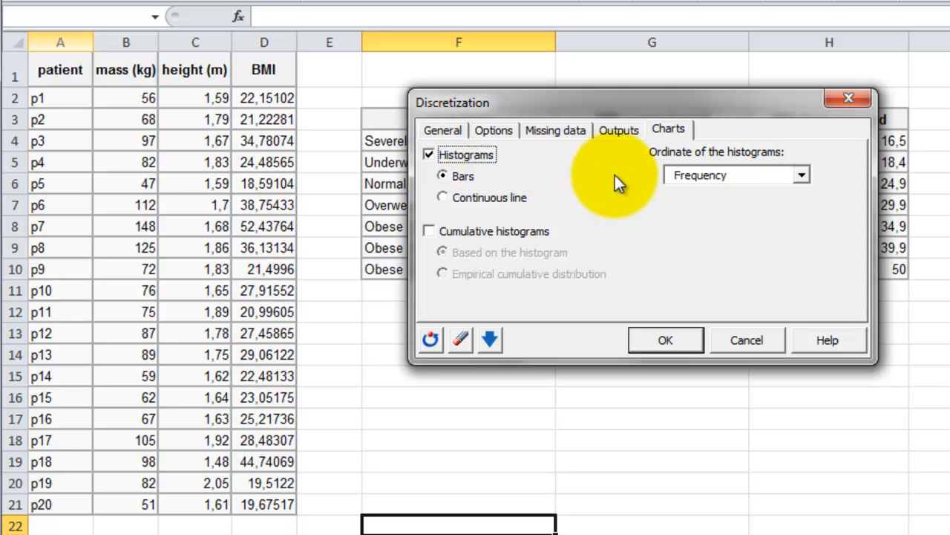
pyautogui.moveTo(668, 185)
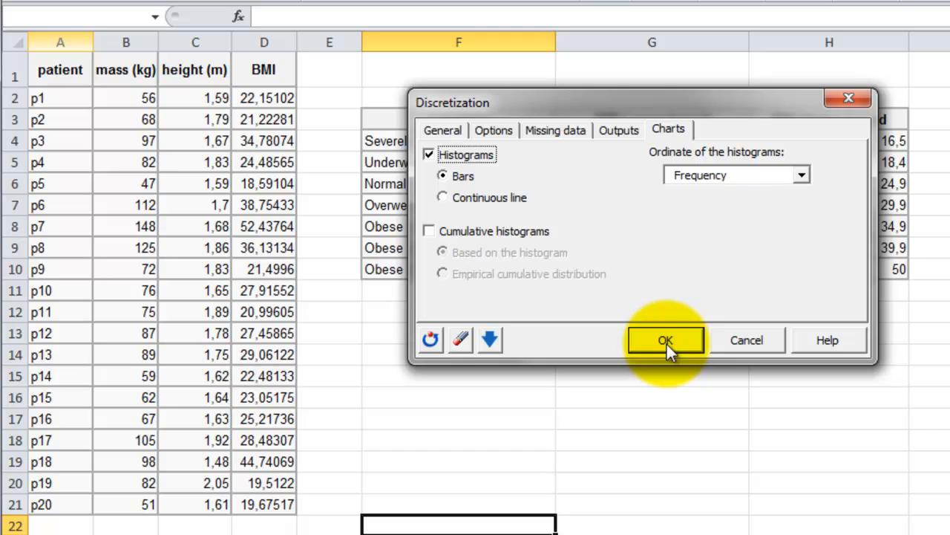
pyautogui.click(666, 340)
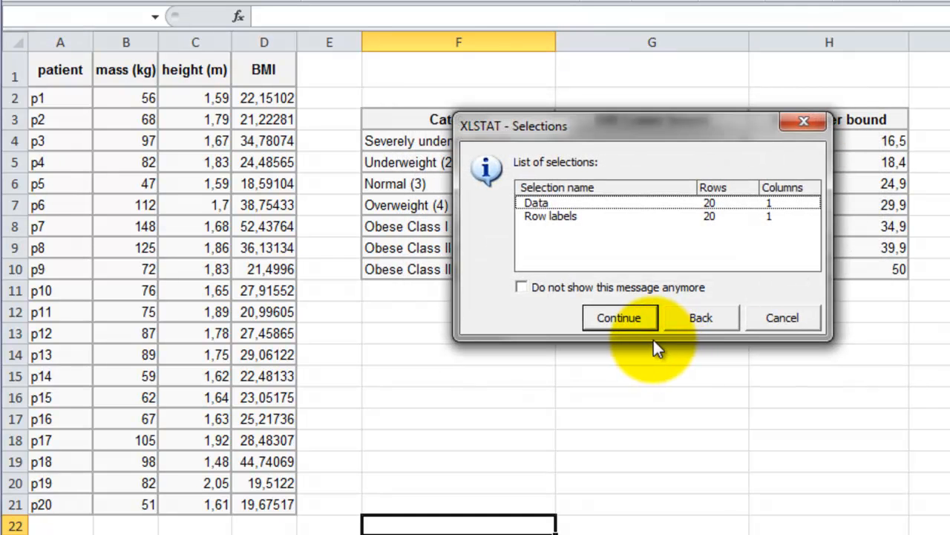
pyautogui.moveTo(631, 318)
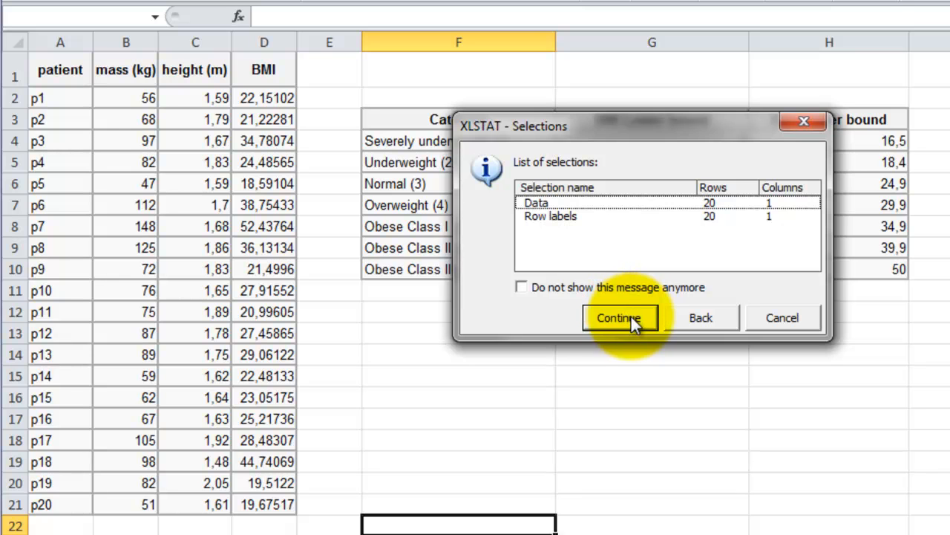
# - Continue past the Selections summary and scroll the results to the BMI histogram
pyautogui.click(619, 318)
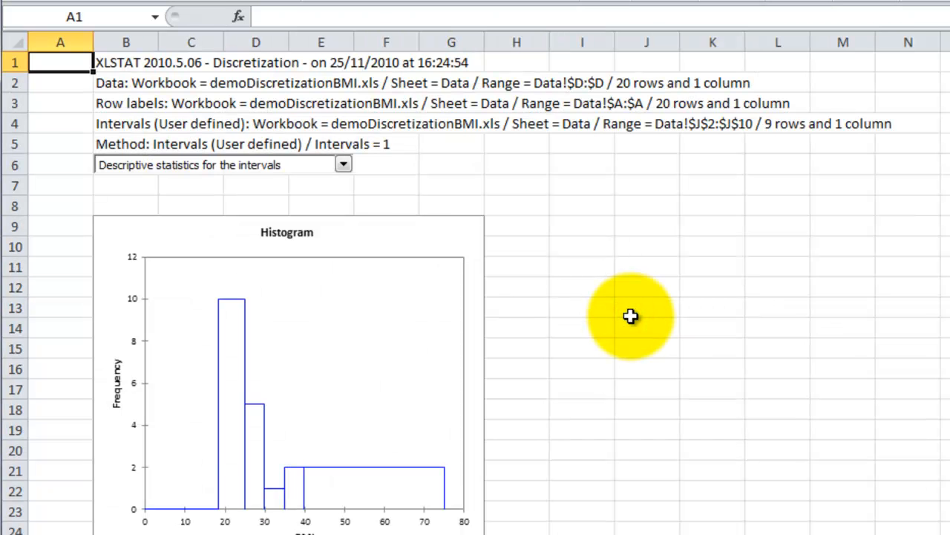
pyautogui.moveTo(939, 378)
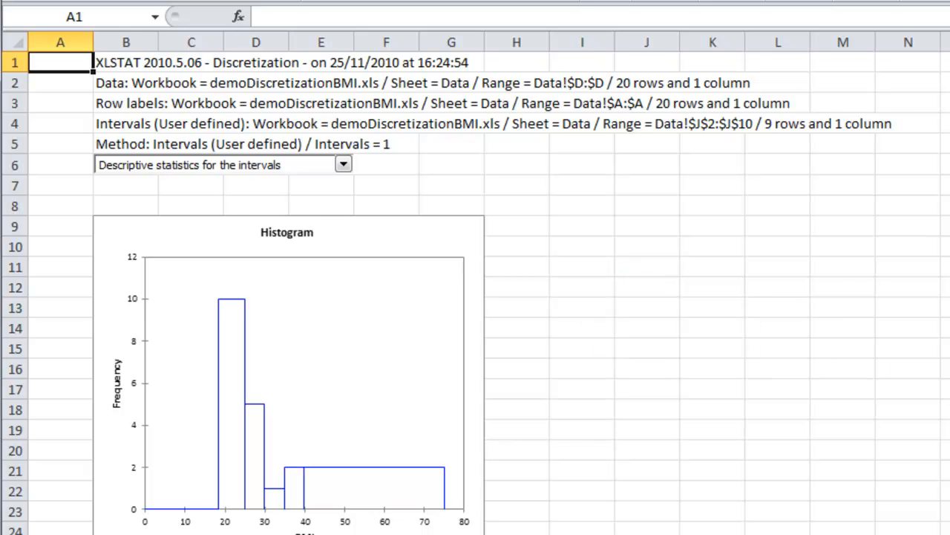
pyautogui.scroll(-3)
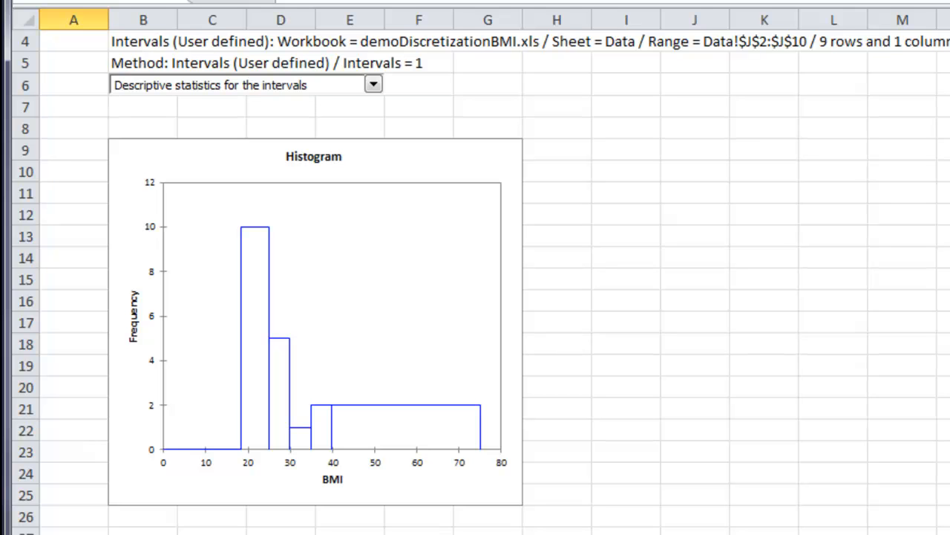
pyautogui.scroll(-3)
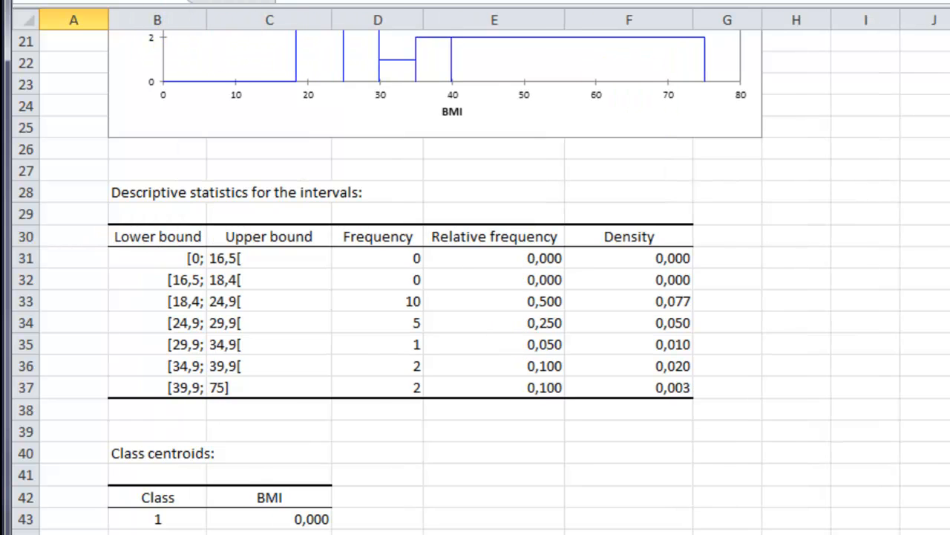
pyautogui.scroll(-3)
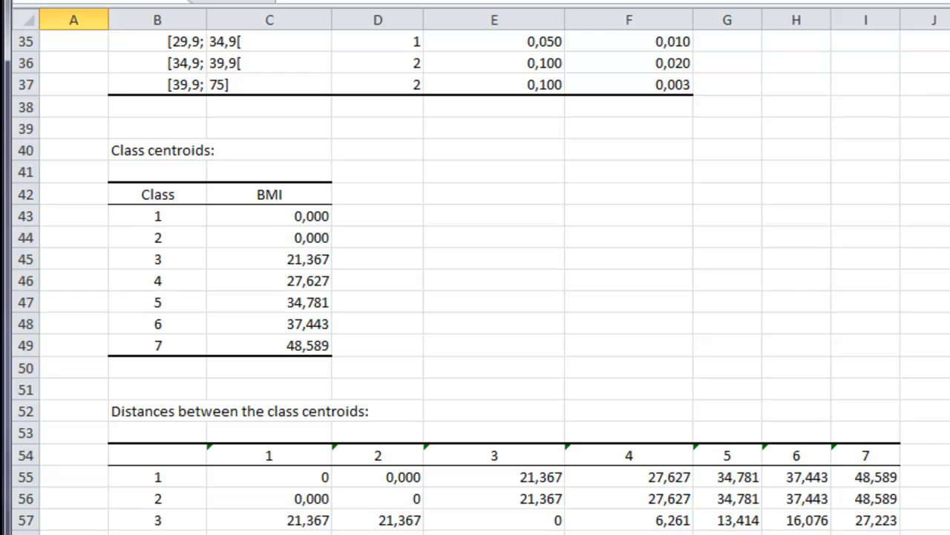
pyautogui.scroll(-3)
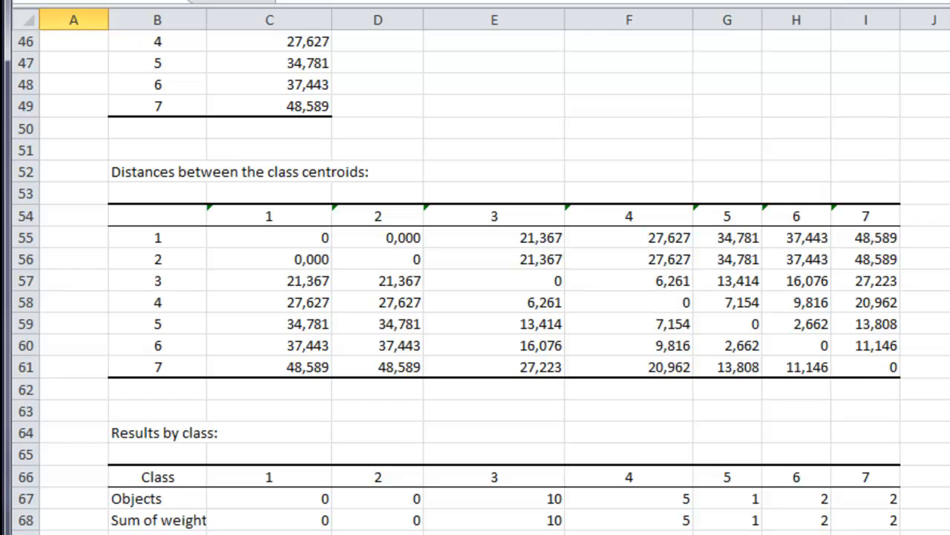
pyautogui.scroll(-3)
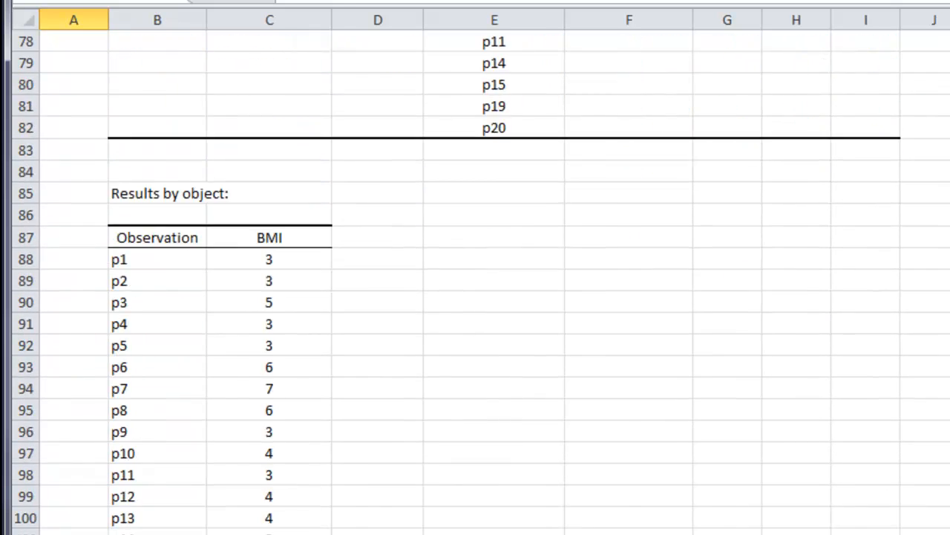
pyautogui.scroll(-3)
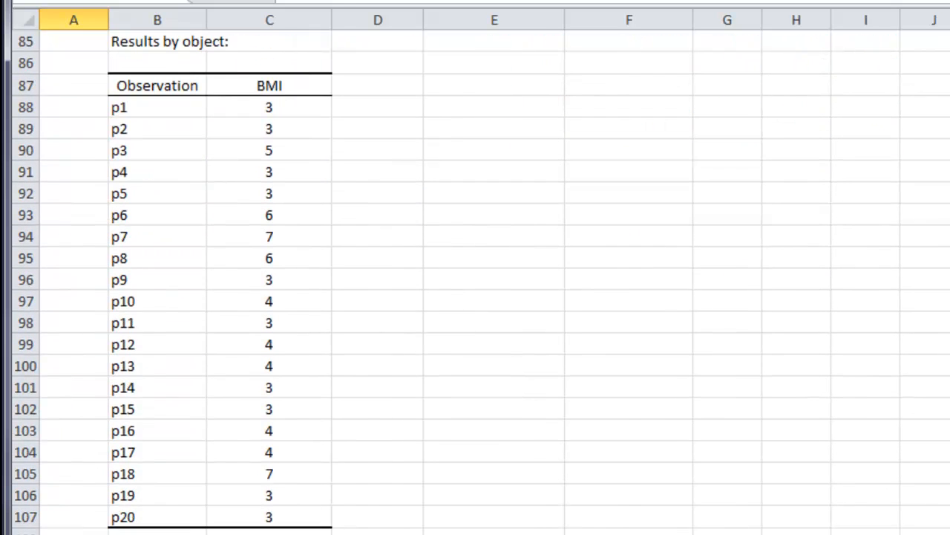